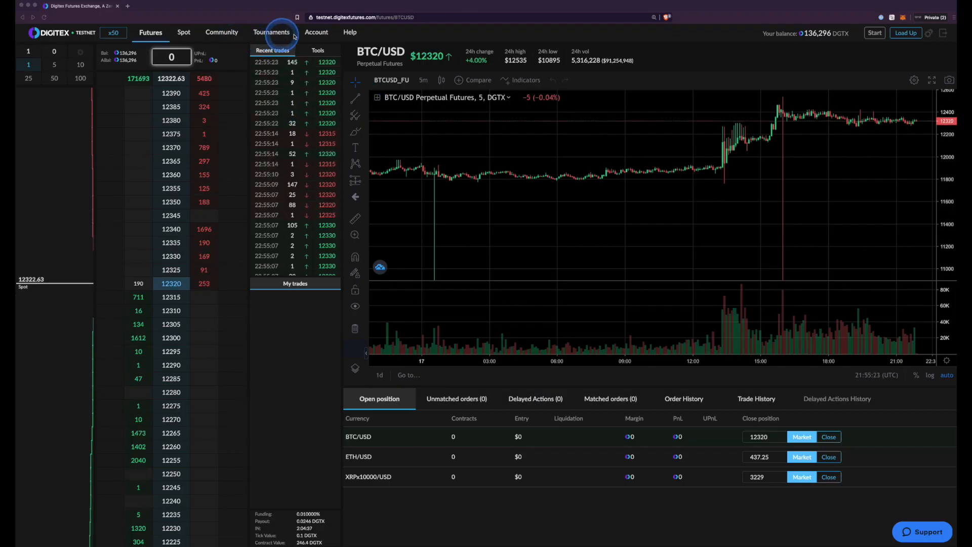
Leave the futures screen for the account dashboard via the Account menu.
click(316, 31)
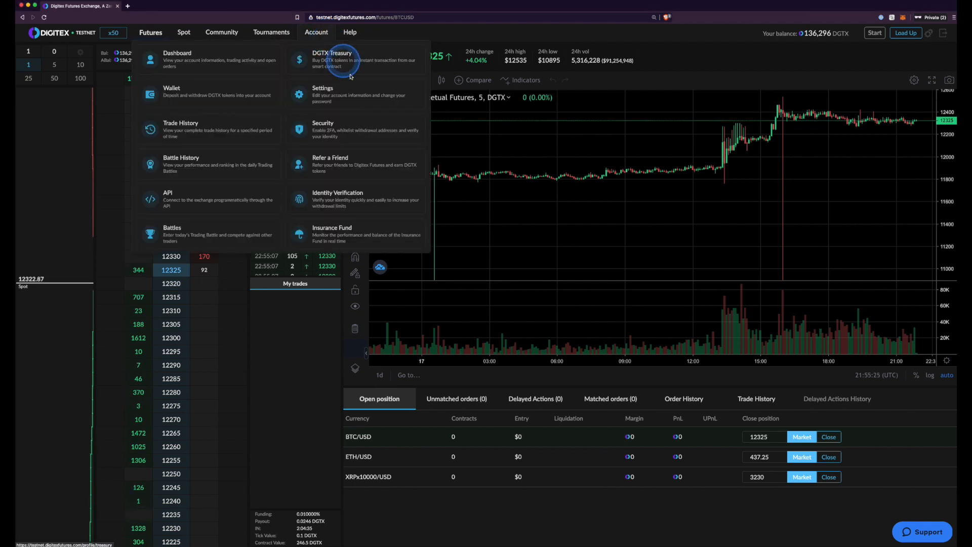
mouse_move(355, 233)
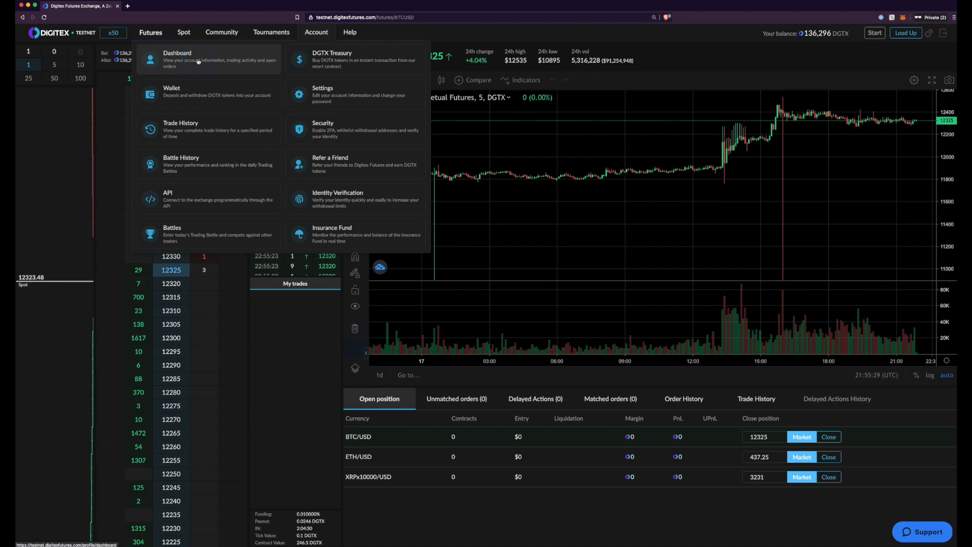
click(178, 57)
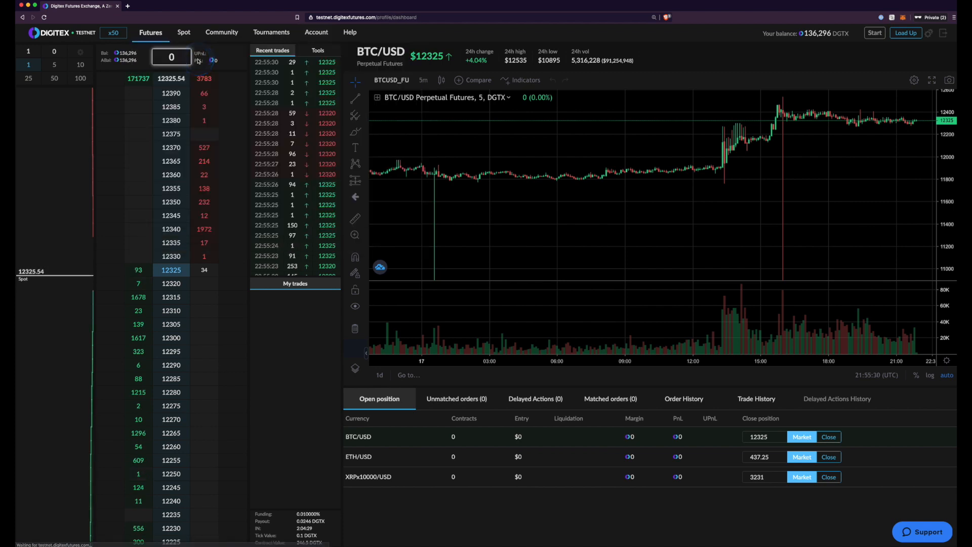
click(316, 31)
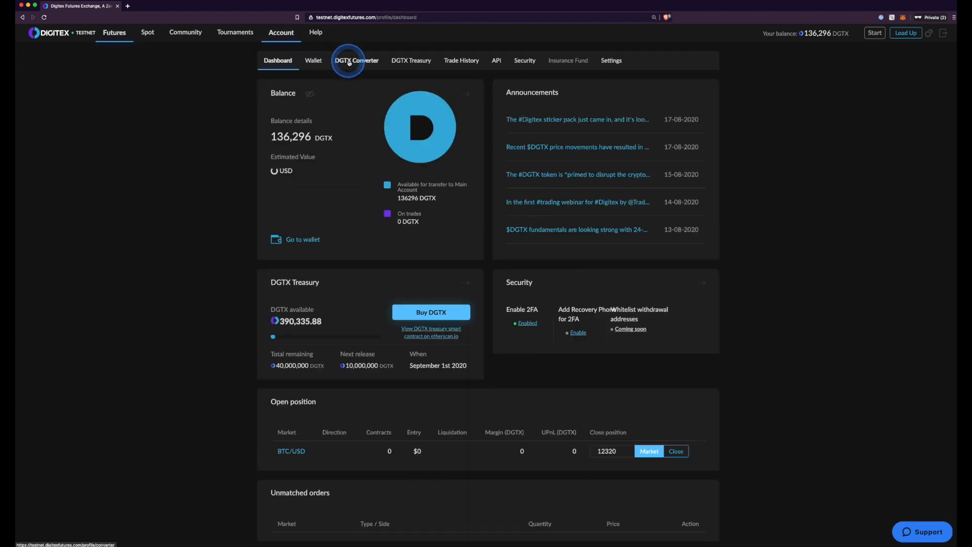
Show the Ropsten ETH deposit address on the DGTX Converter's ETH row and copy it.
click(356, 60)
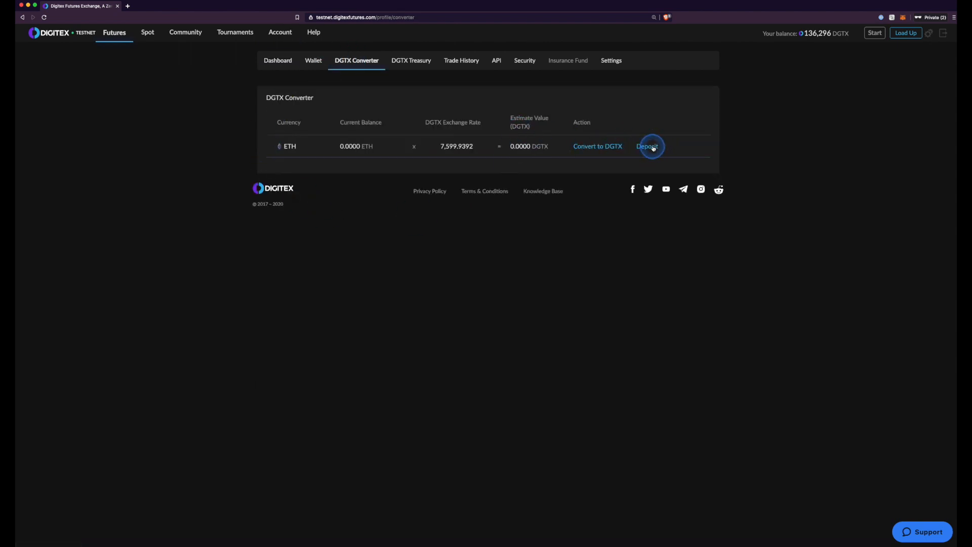
click(647, 146)
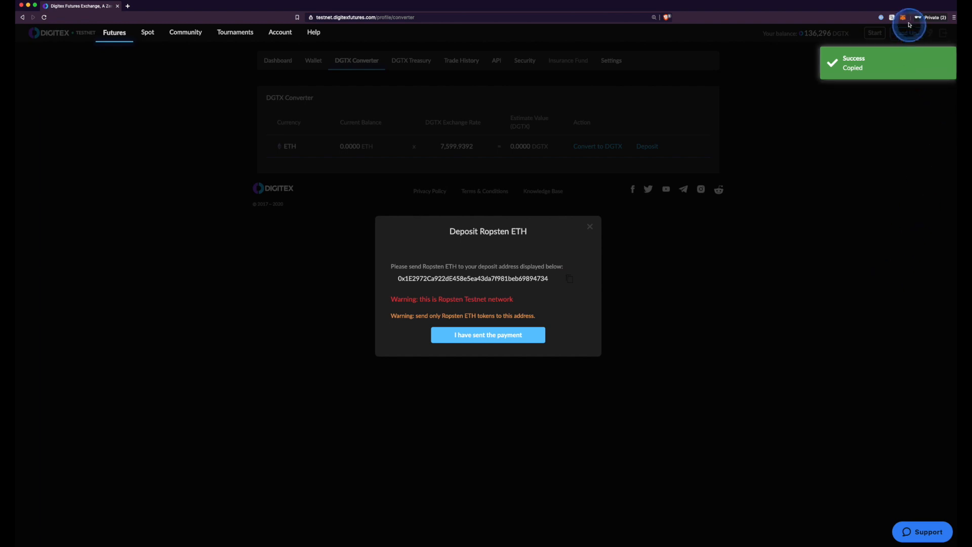
Send the Max amount (~3.785 ETH) from MetaMask to the DGTX Testnet Convertor address with Fast fee.
click(902, 17)
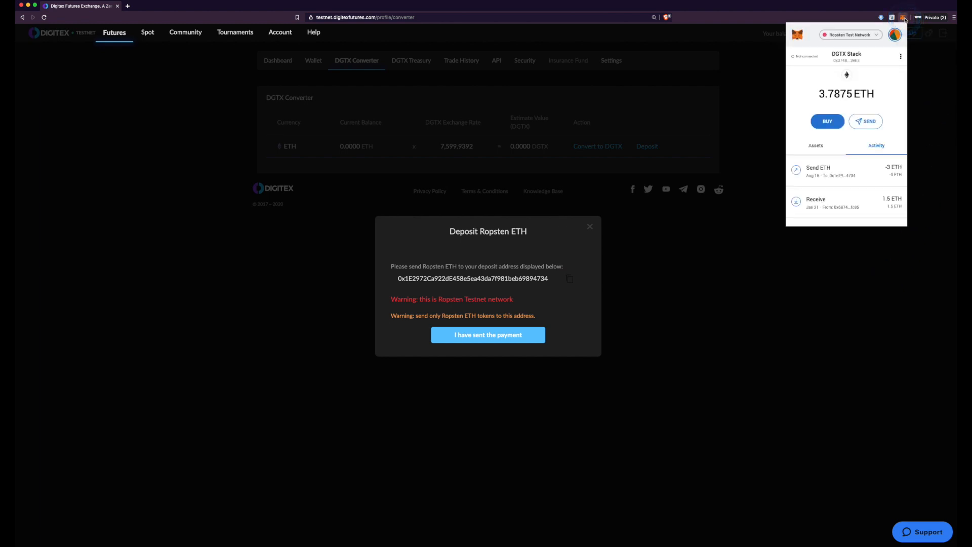
click(866, 120)
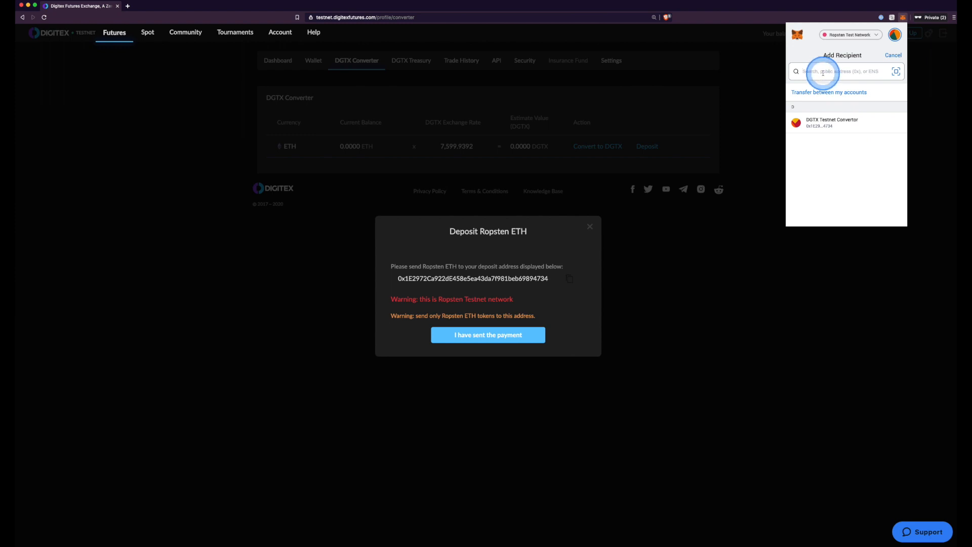
click(830, 123)
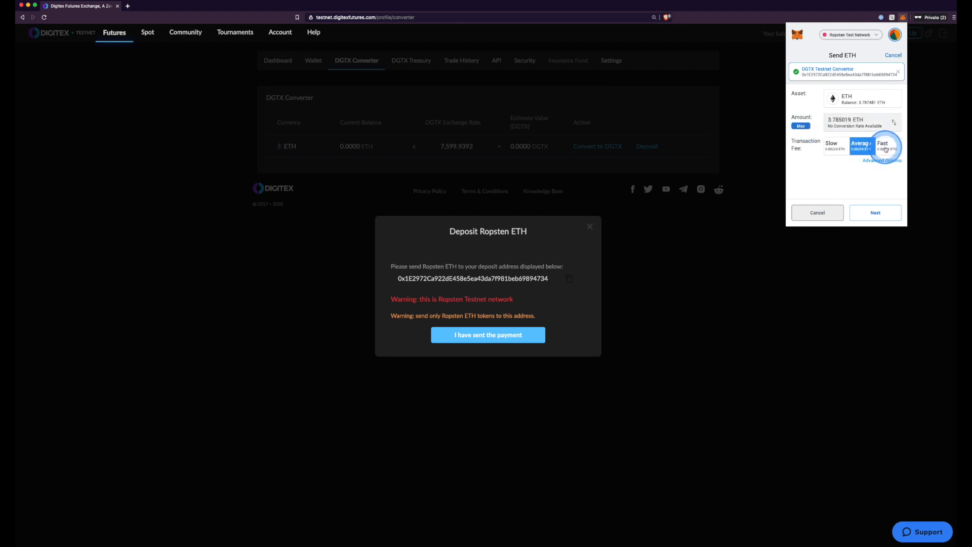
click(885, 145)
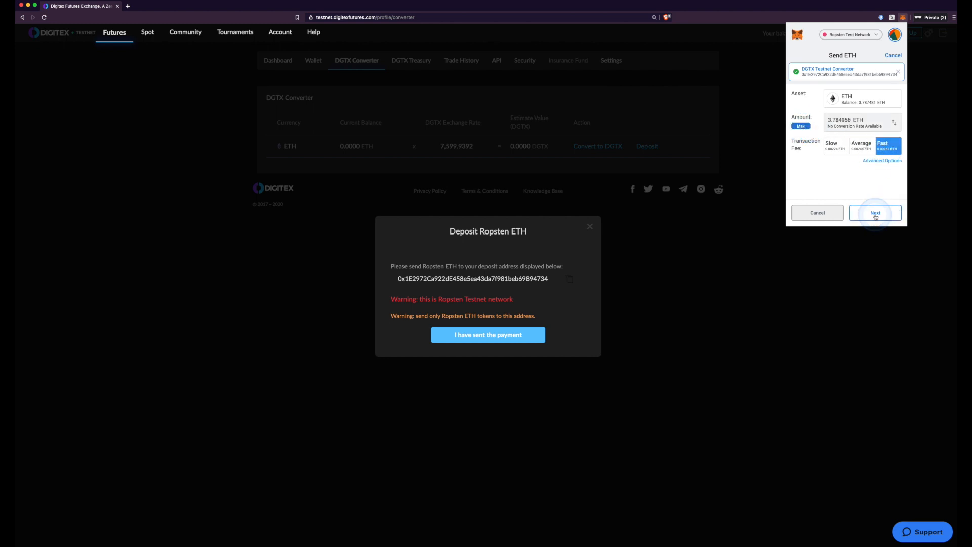
click(875, 212)
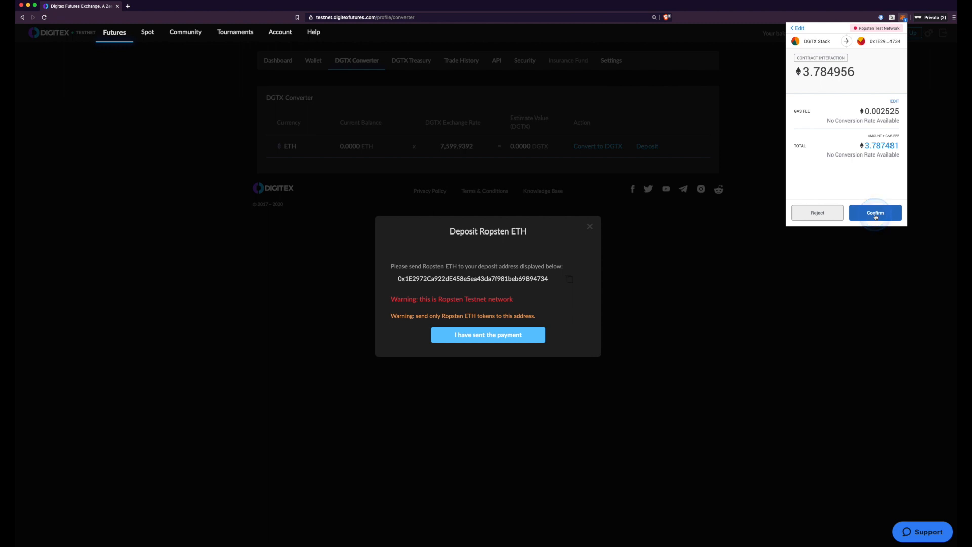
click(875, 213)
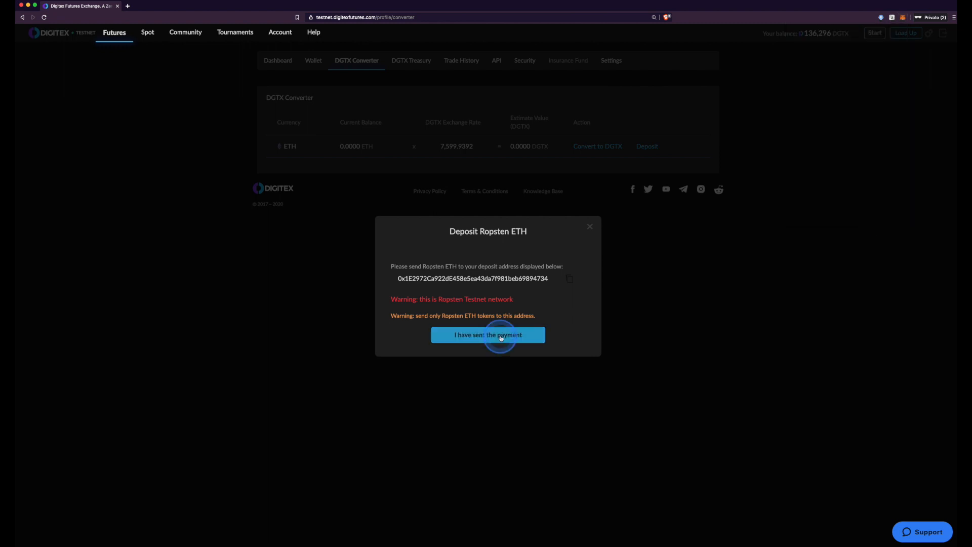
Report the payment as sent and view the pending 3.78495617 ETH deposit's details in MetaMask.
click(489, 335)
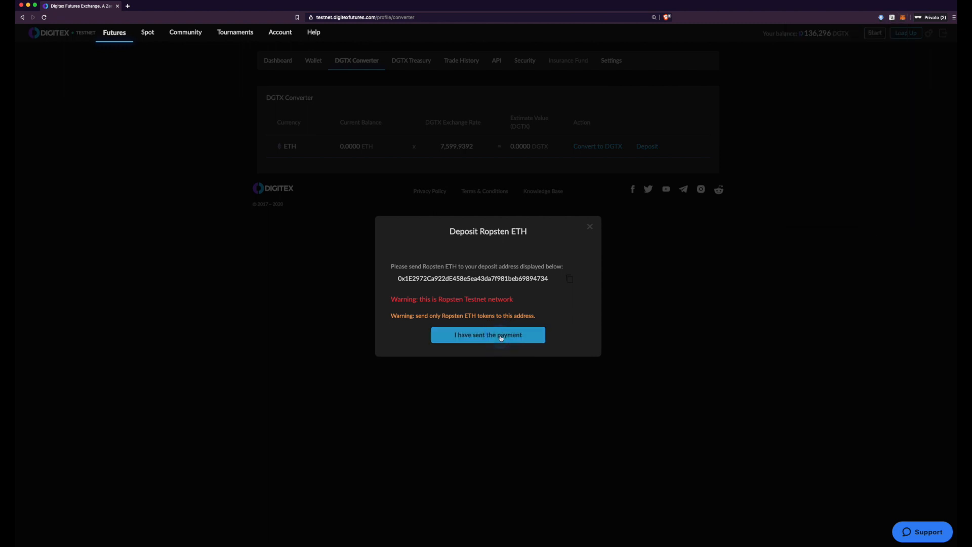
click(487, 335)
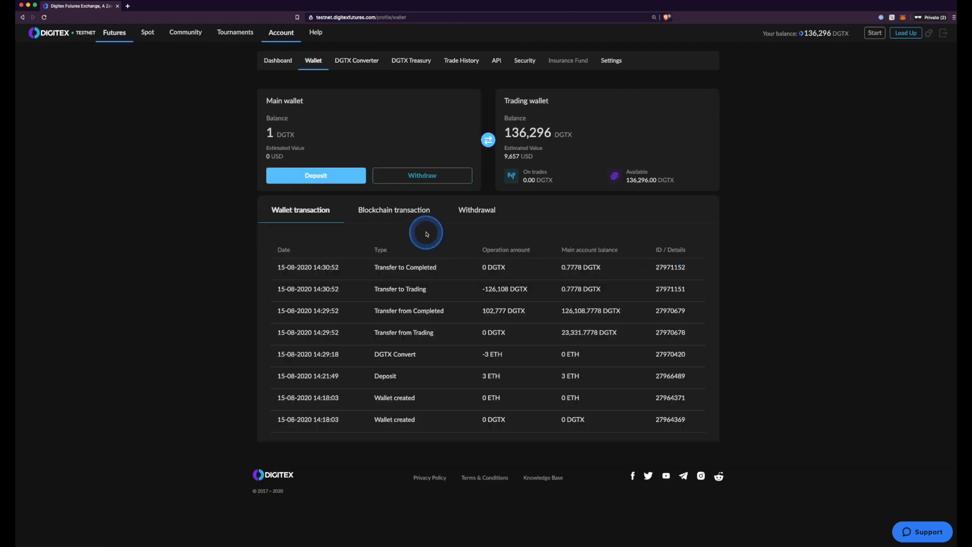
click(903, 17)
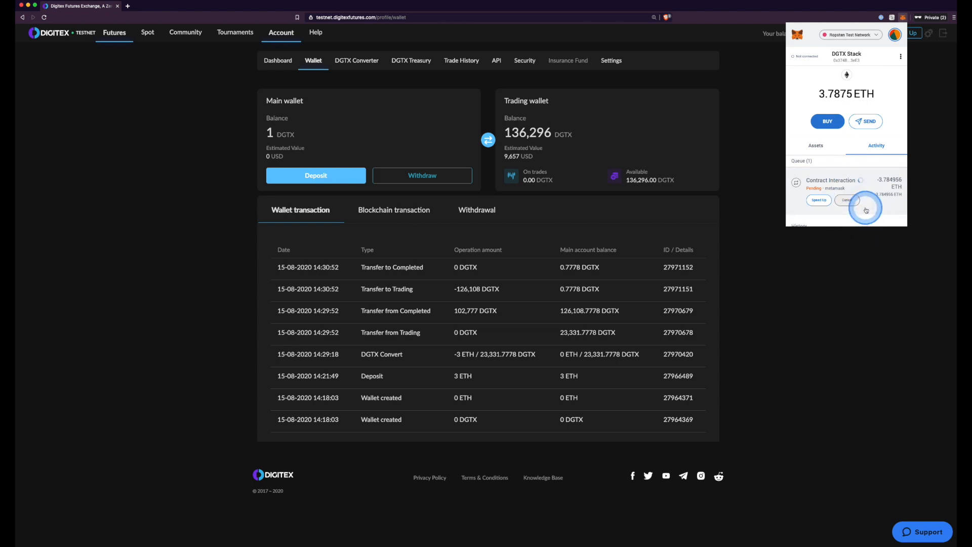
mouse_move(877, 222)
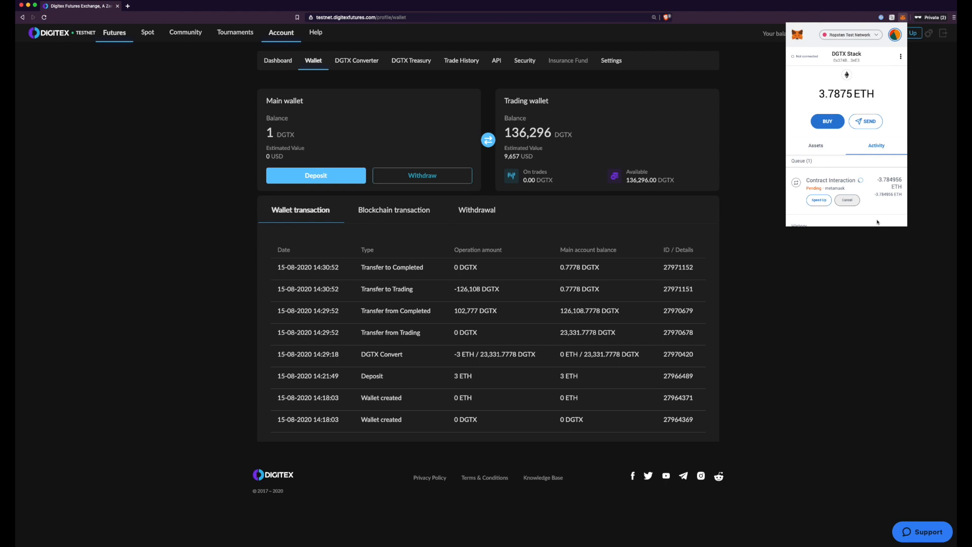
click(833, 183)
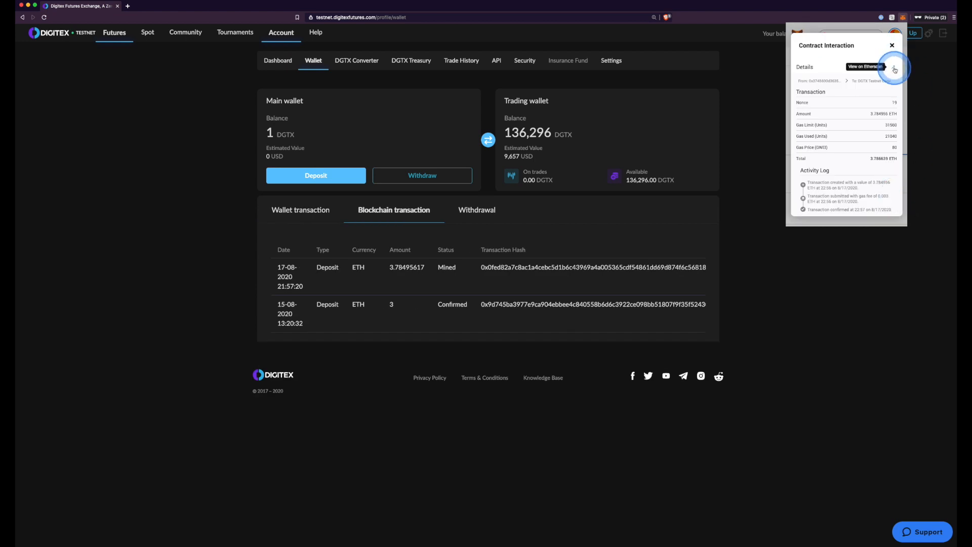
View the 3.78495617 ETH deposit's transaction hash page on Ropsten Etherscan.
click(894, 68)
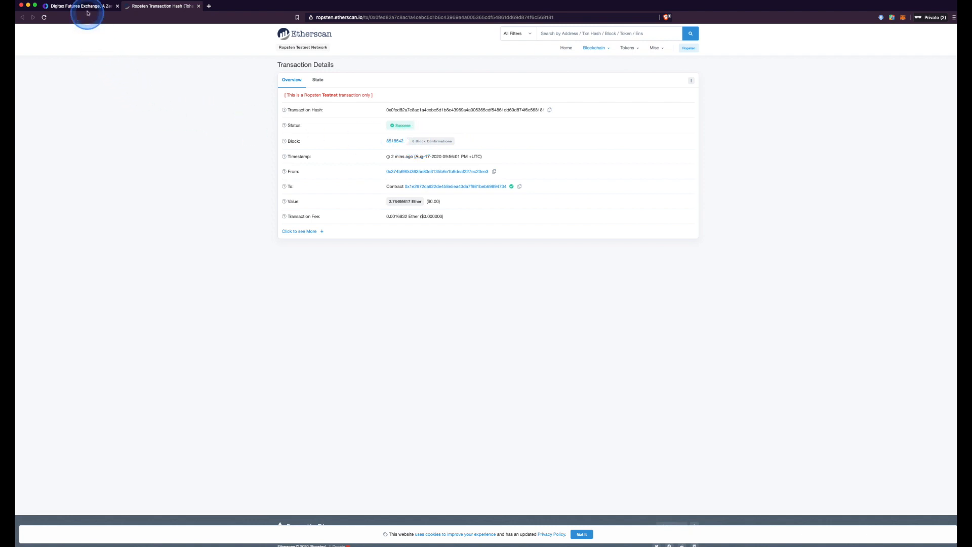
Return to the Digitex wallet tab where the deposit now shows Confirmed.
click(76, 6)
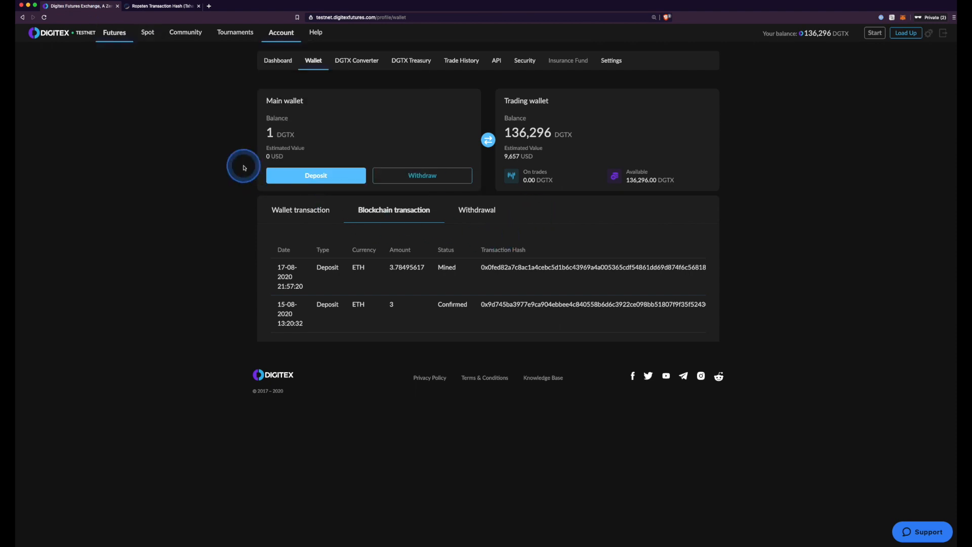
click(43, 17)
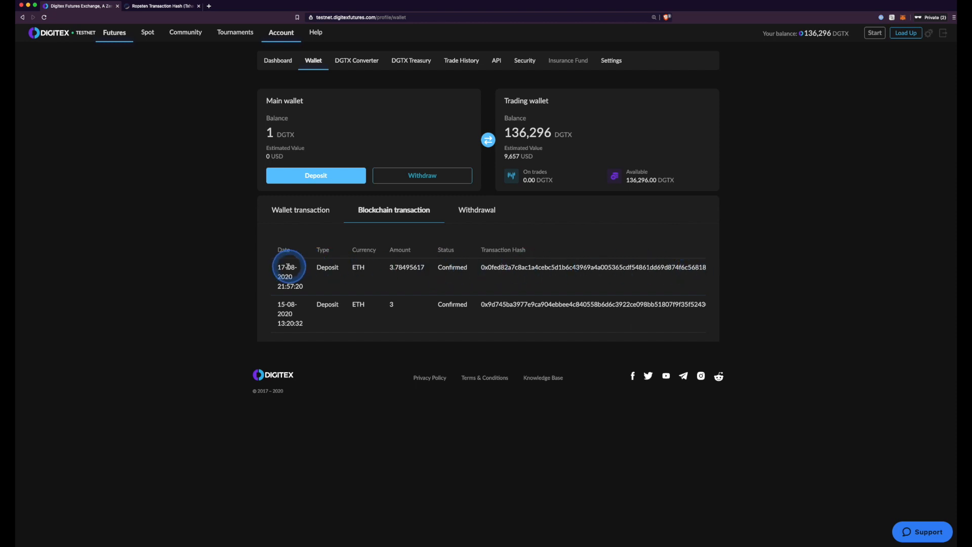
mouse_move(356, 60)
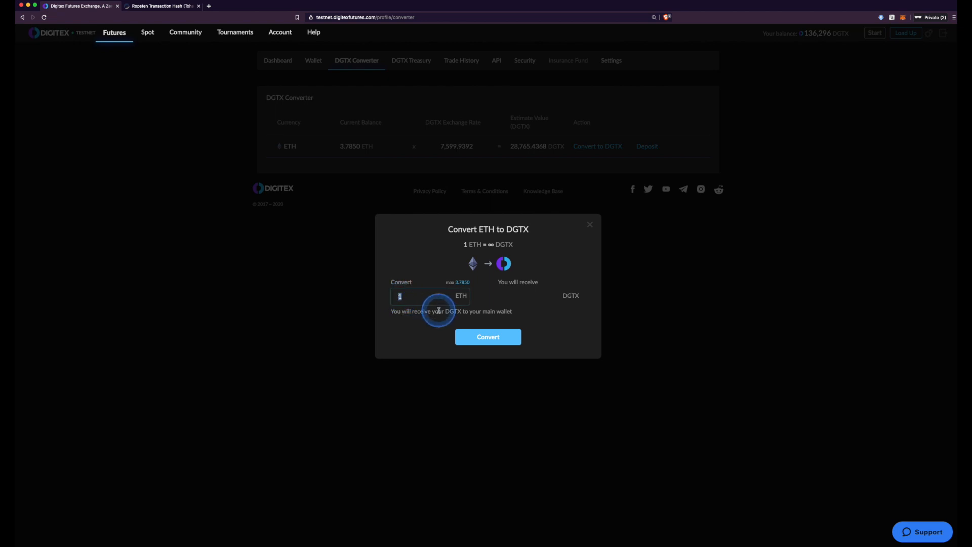
Enter 3.78 in the Convert field and confirm the ETH-to-DGTX conversion.
text(3.78)
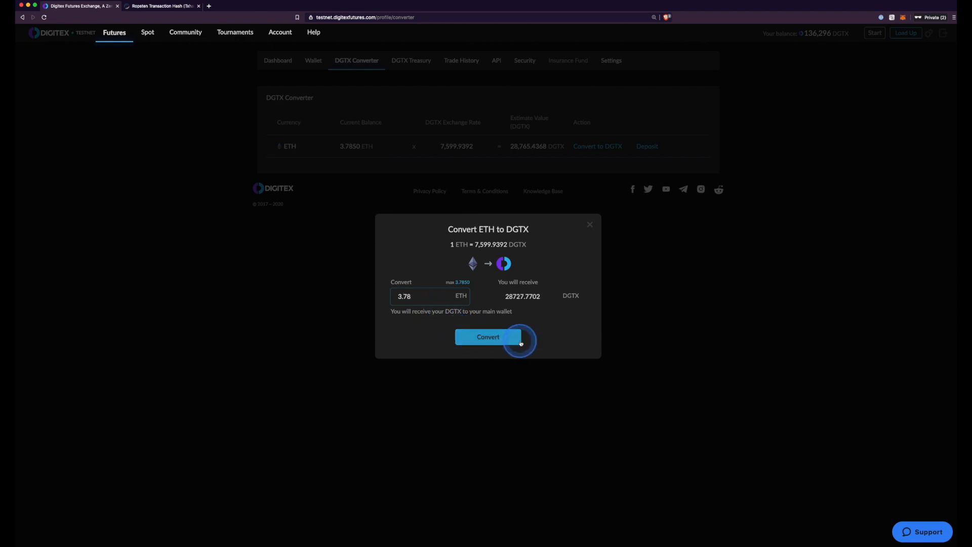
click(488, 336)
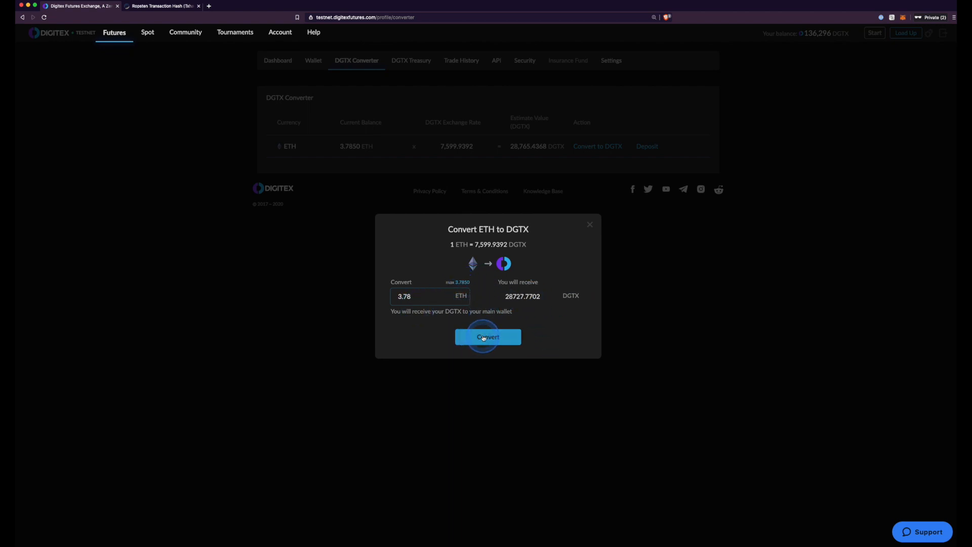
click(488, 336)
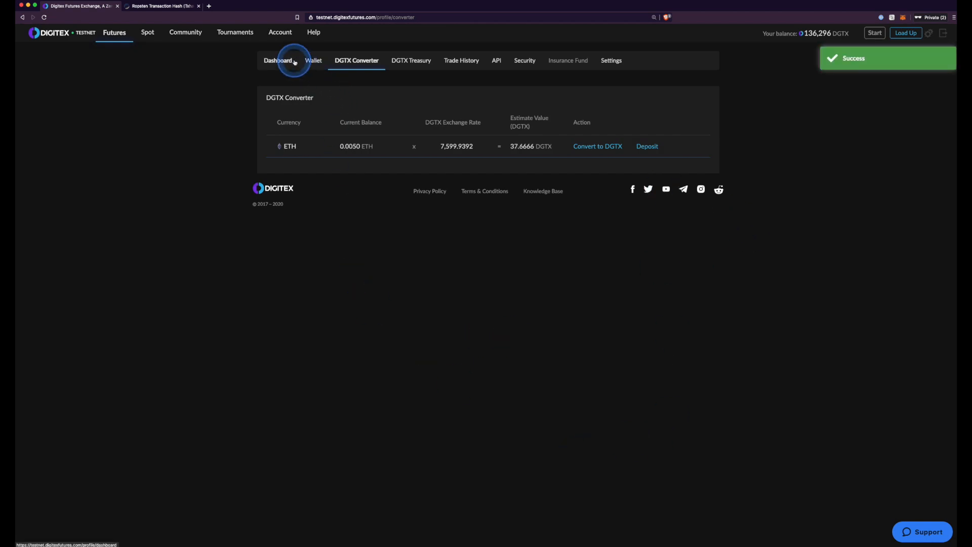
Go to the Wallet balances and start a Main-to-Trading wallet transfer.
click(313, 59)
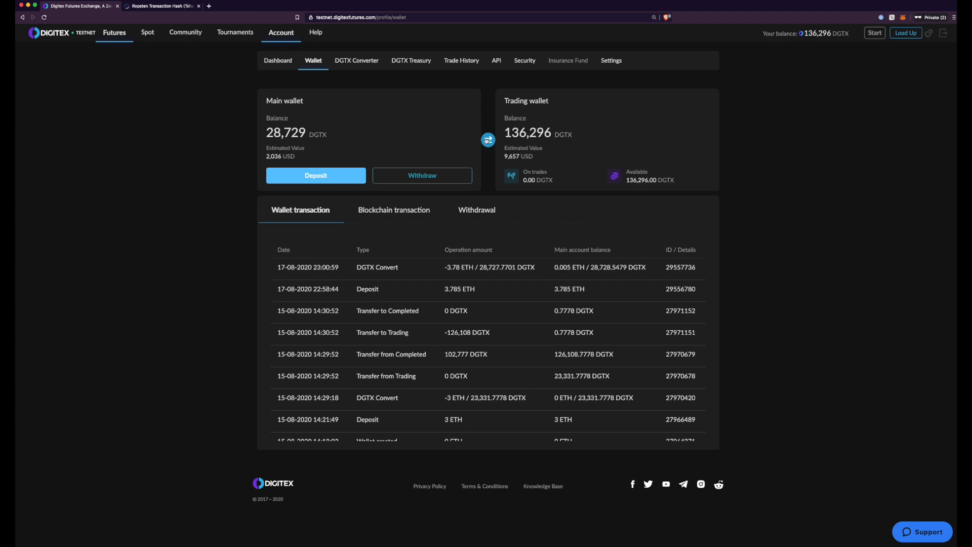
click(489, 140)
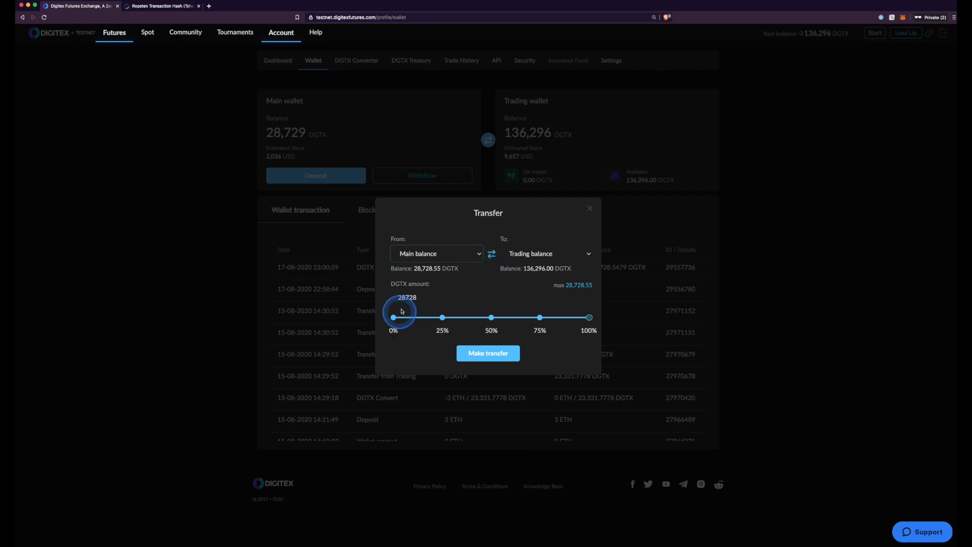
Raise the transfer slider to 100% and make the 28,728 DGTX transfer to trading.
drag(393, 317, 442, 317)
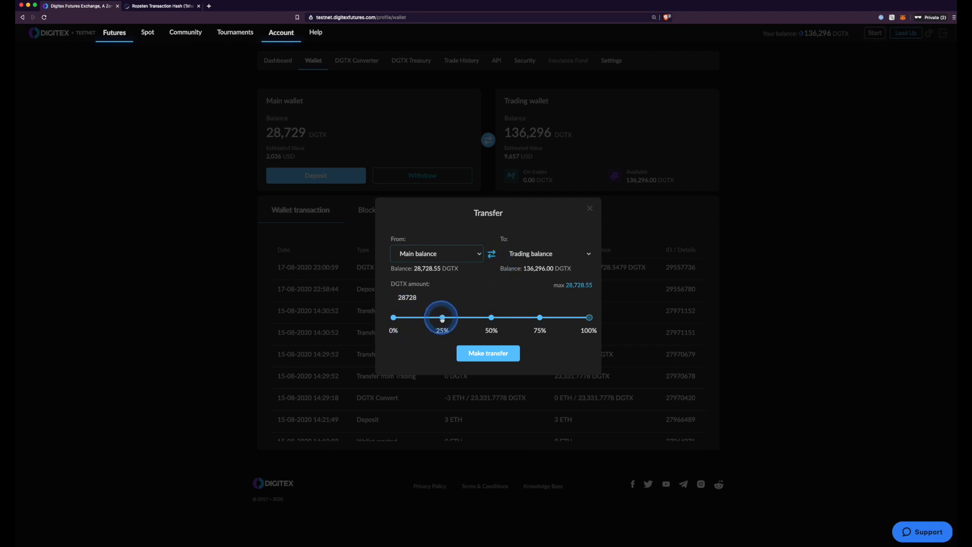
drag(442, 317, 442, 317)
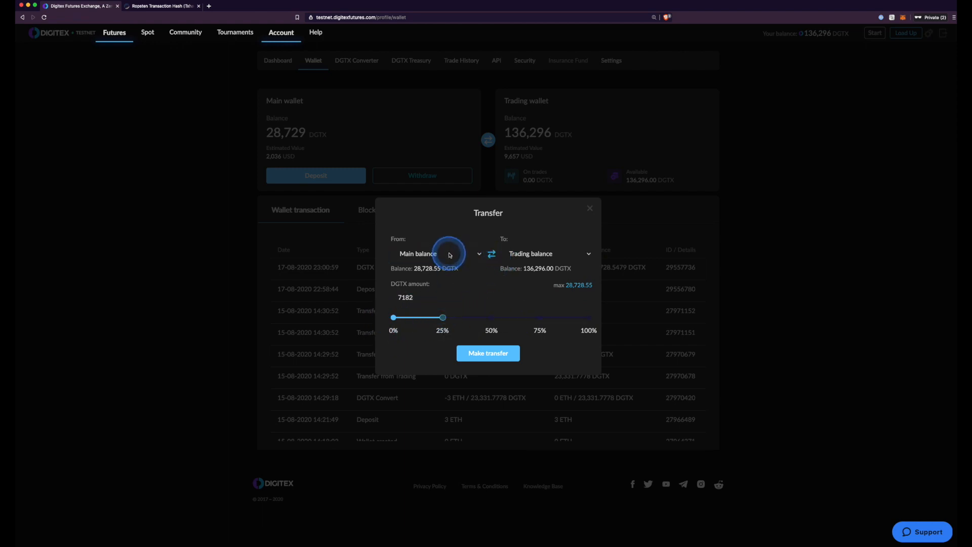
drag(442, 317, 491, 317)
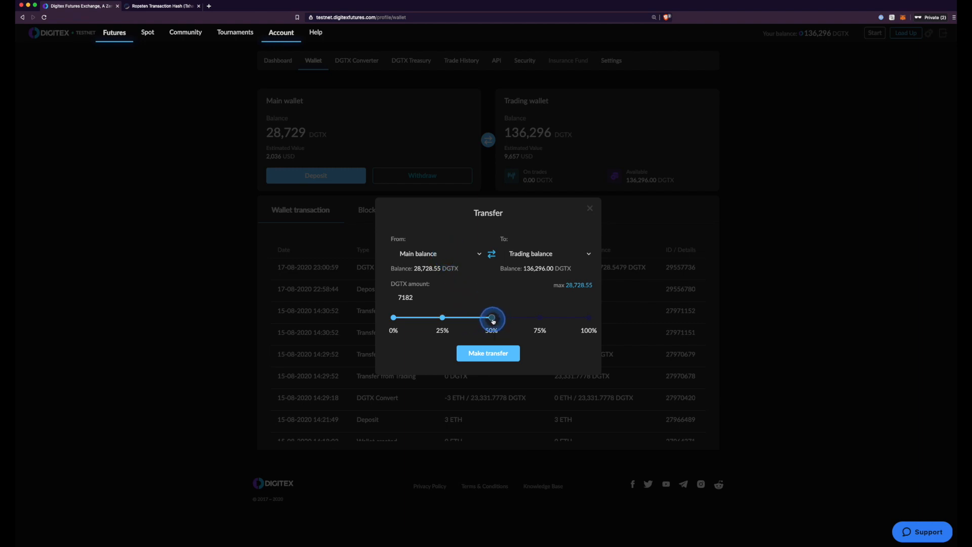
drag(492, 317, 557, 317)
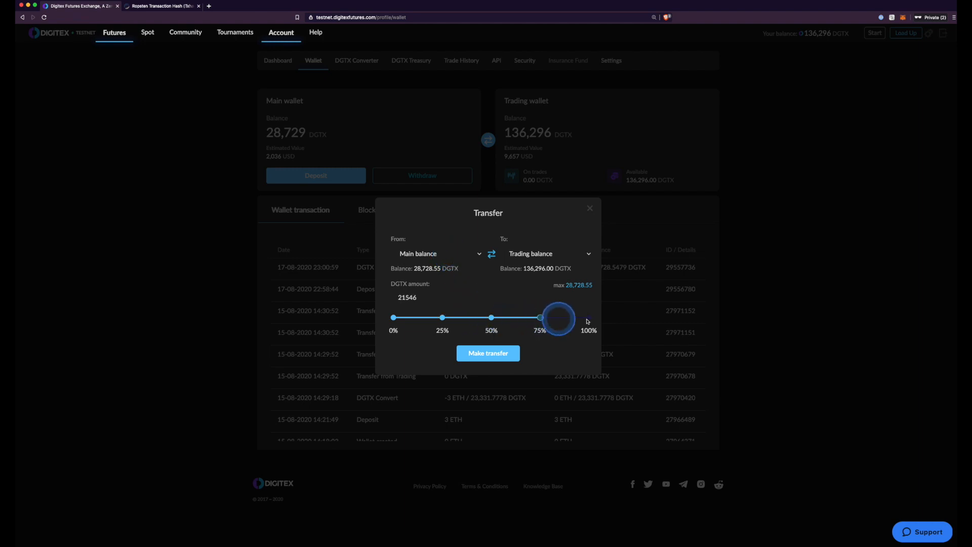
drag(541, 317, 590, 317)
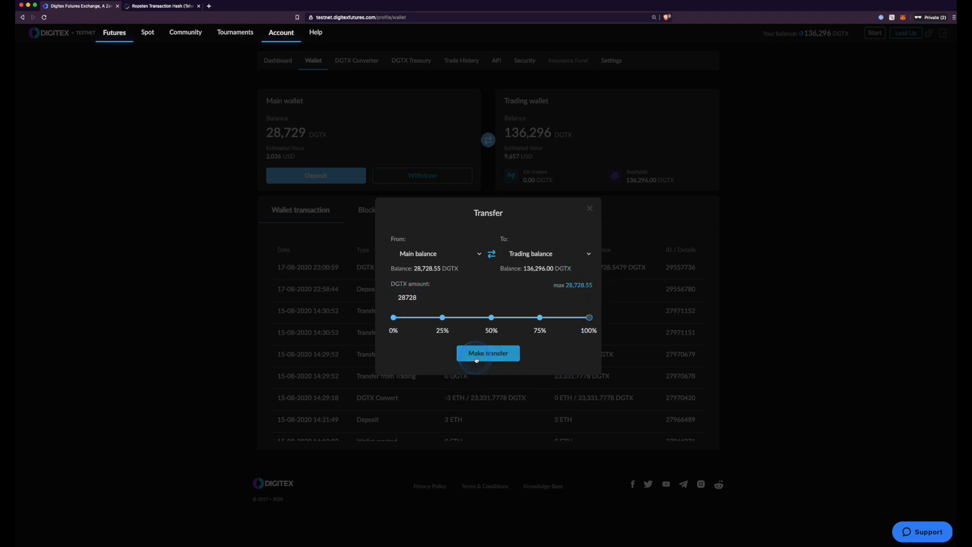
click(489, 353)
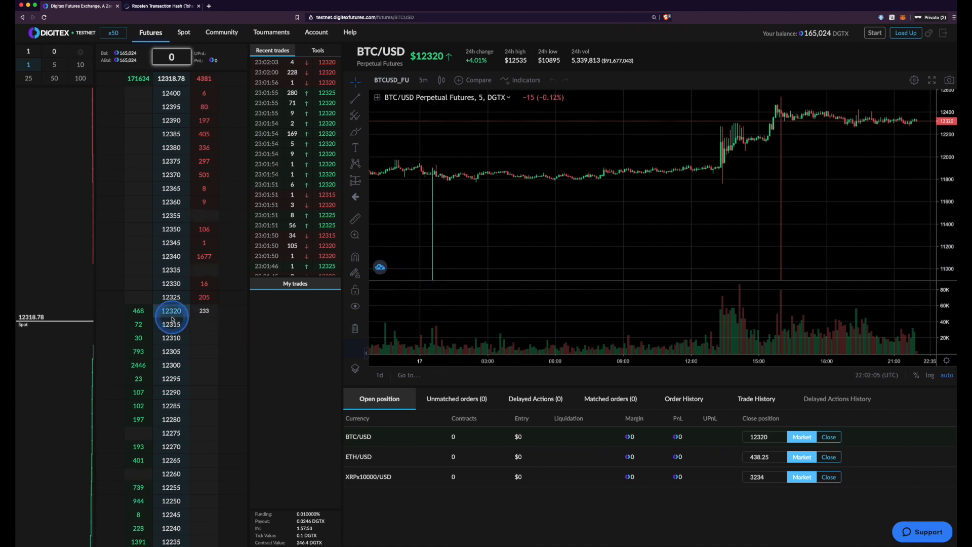
mouse_move(801, 193)
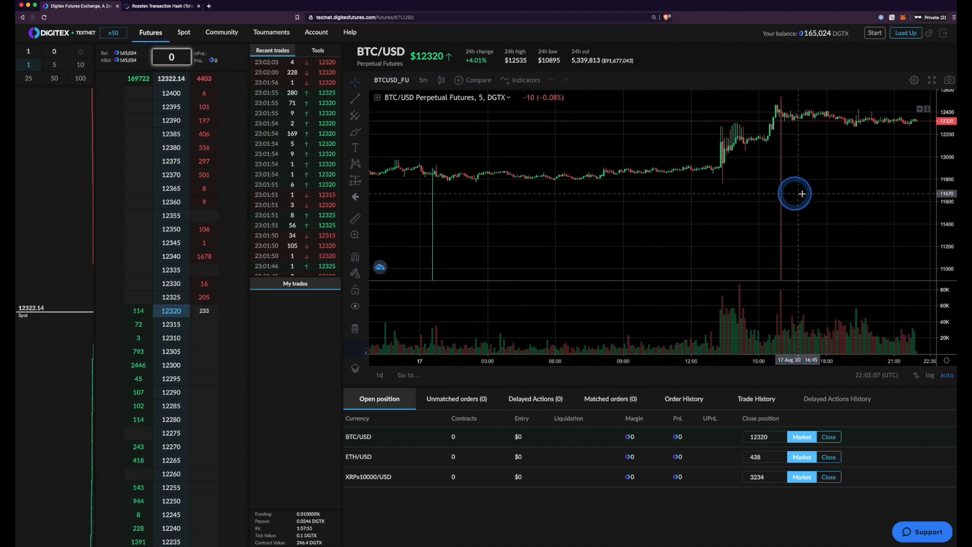